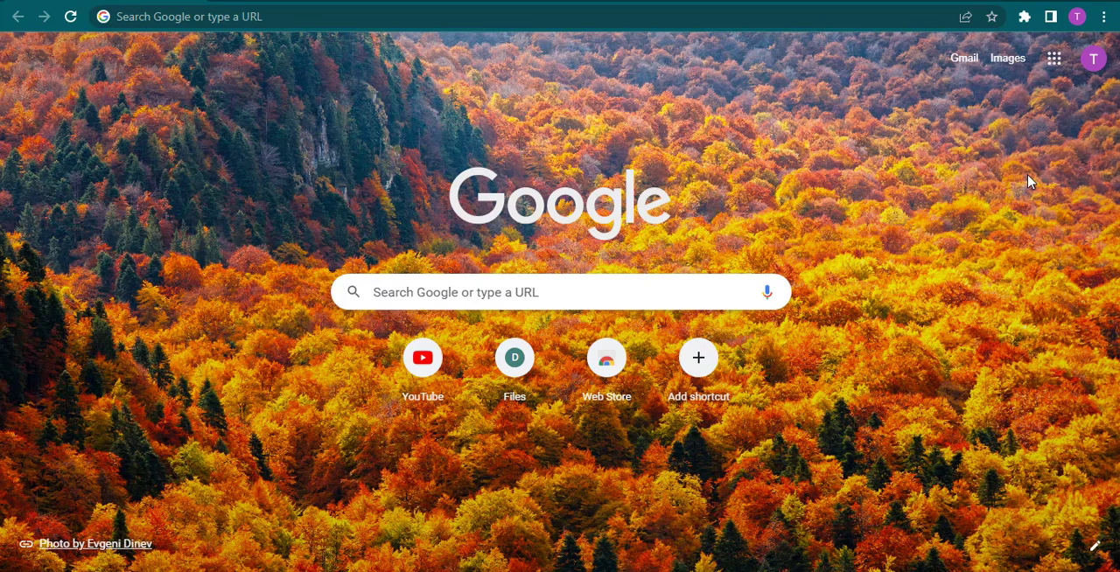
pyautogui.moveTo(952, 252)
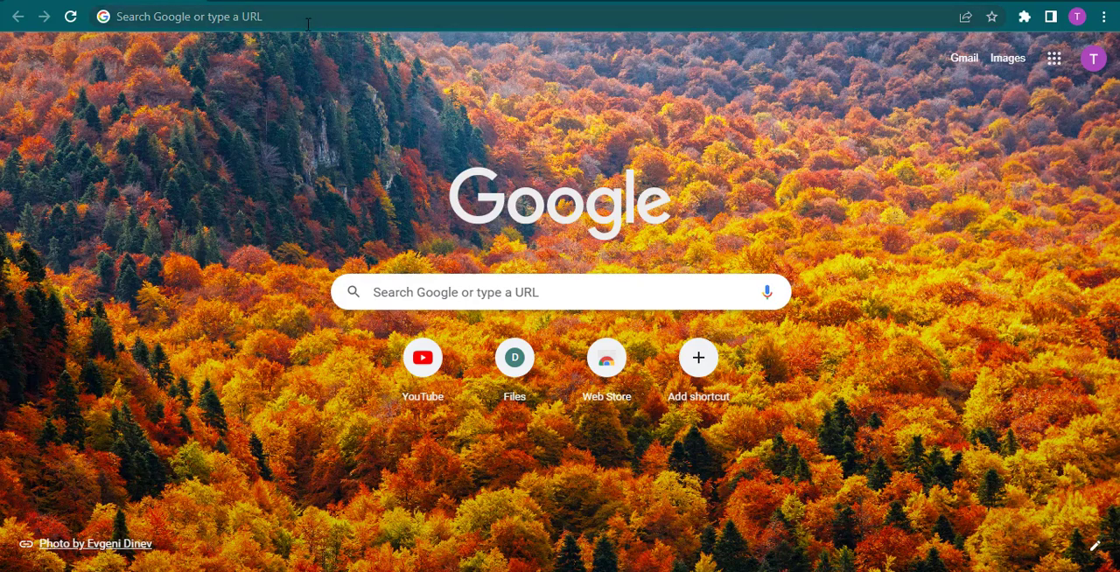
# Step: Navigate to omegle.com and bring the homepage's 'Talk to strangers!' banner into view
pyautogui.write('omegle.com')
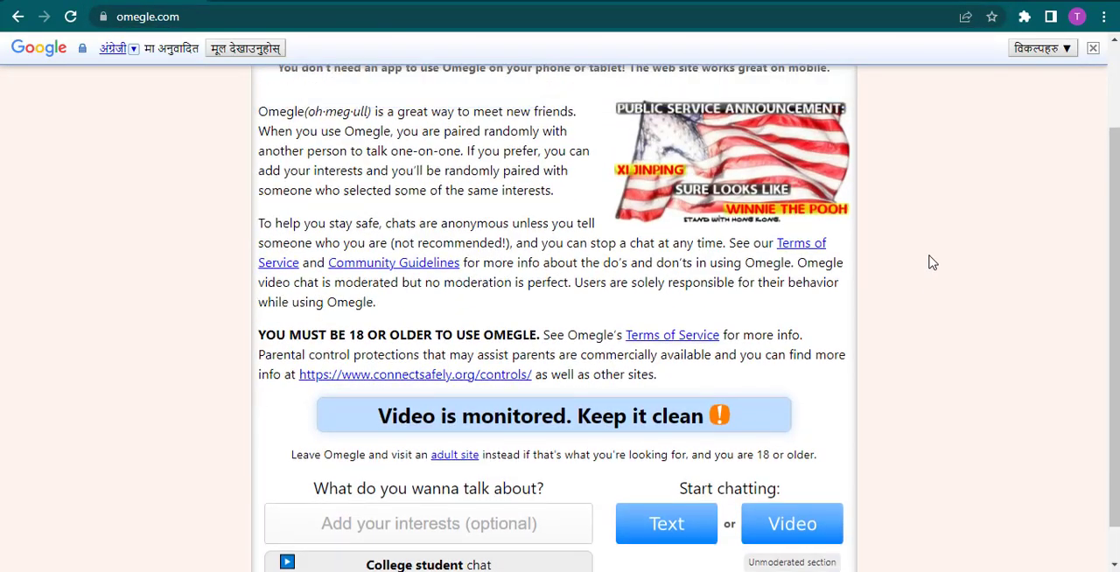
pyautogui.scroll(3)
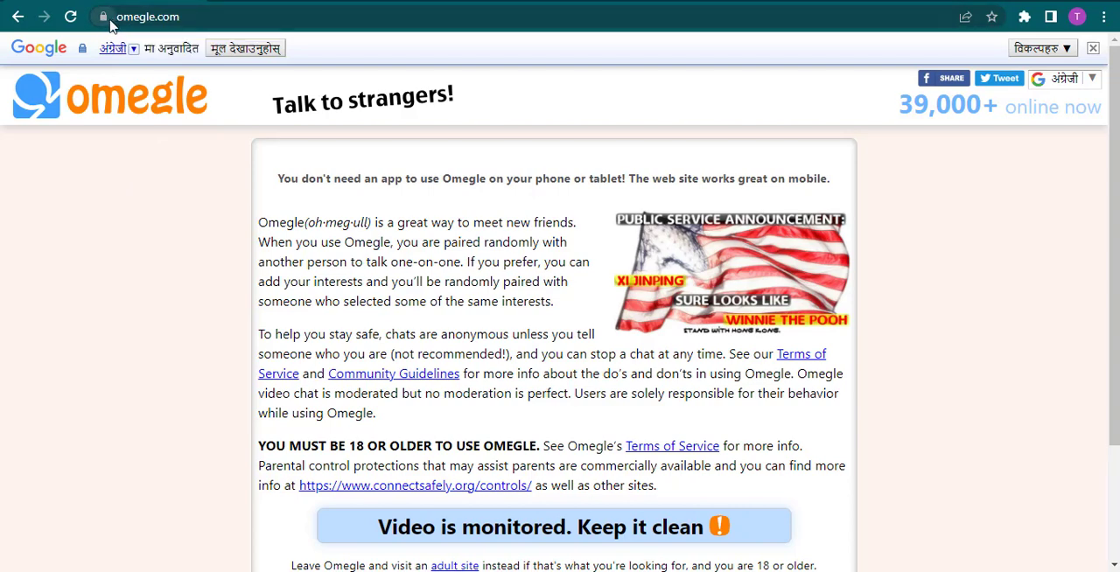
# Step: In omegle.com's site permissions, switch the Microphone toggle off while Camera stays allowed, then reopen the popup to confirm
pyautogui.click(103, 17)
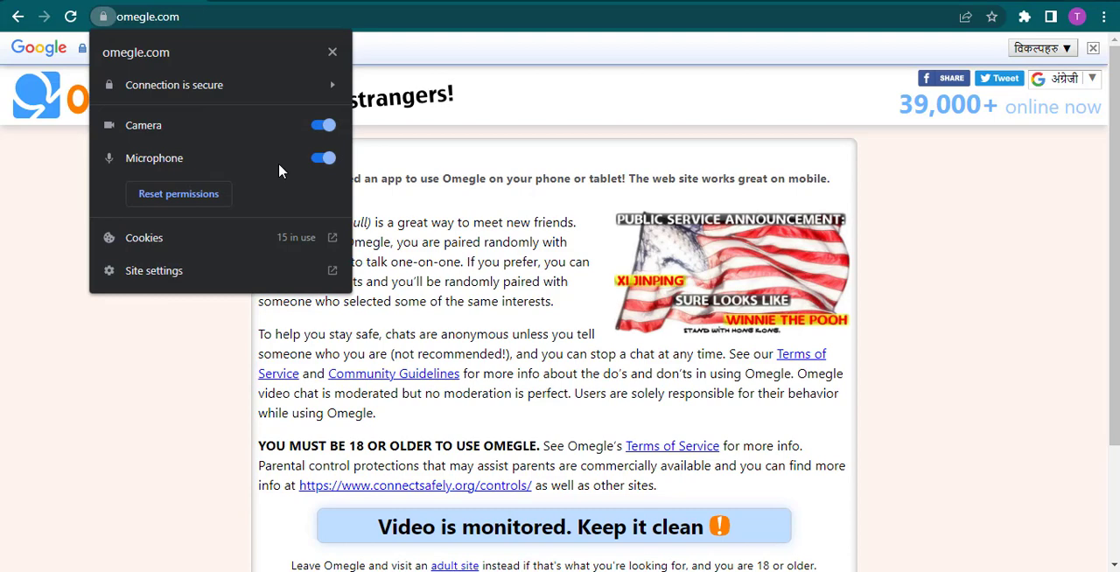
pyautogui.click(322, 157)
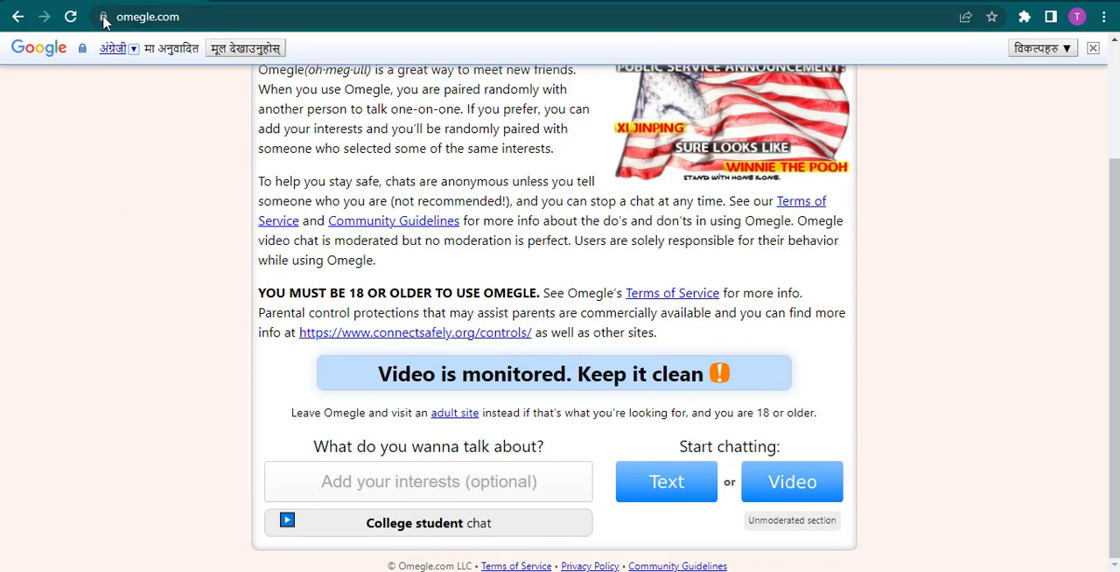
pyautogui.click(101, 17)
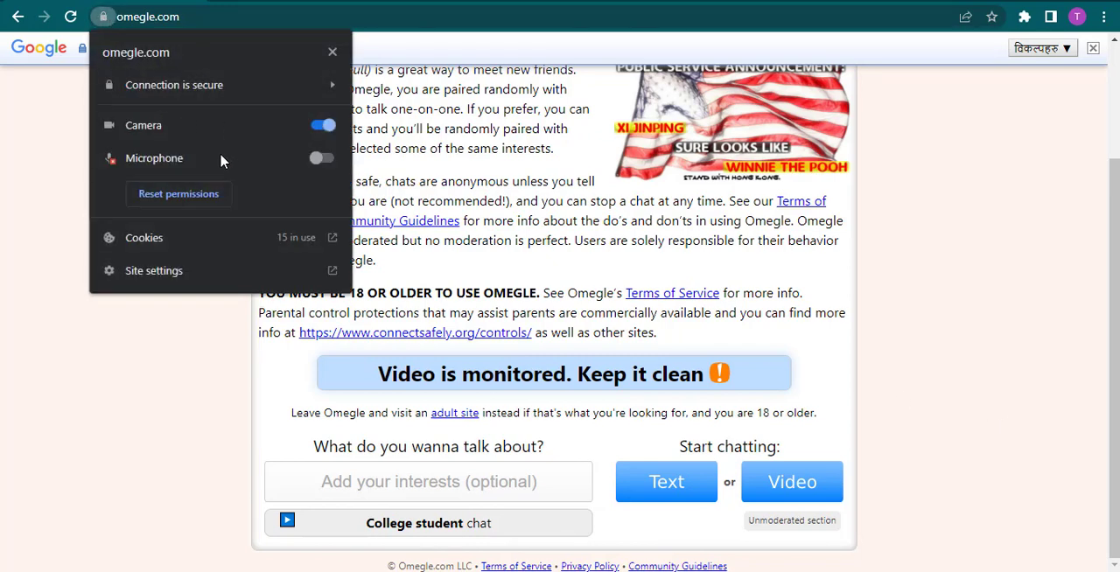
pyautogui.moveTo(307, 166)
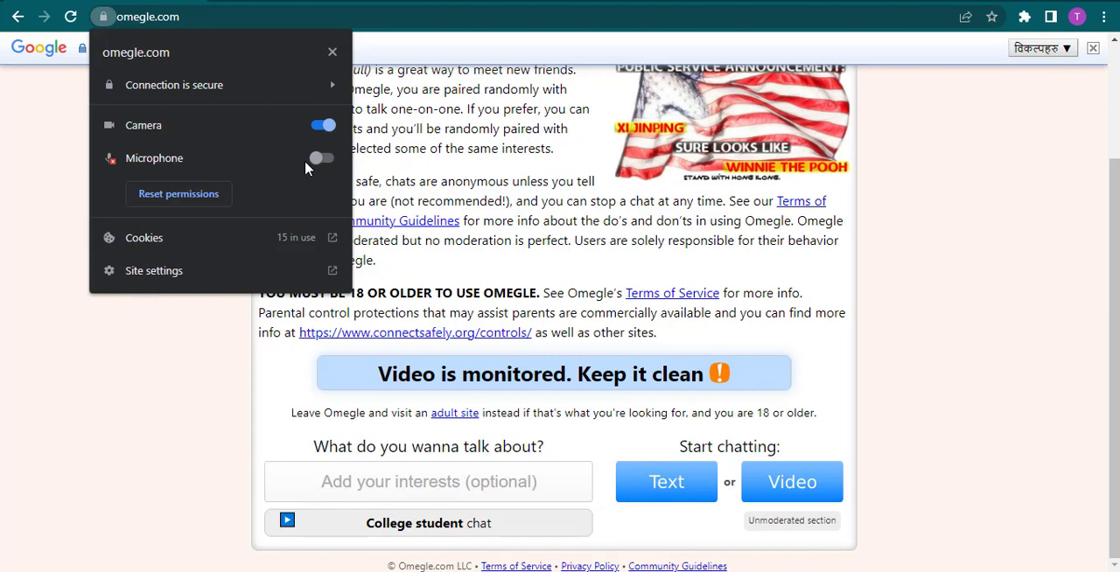